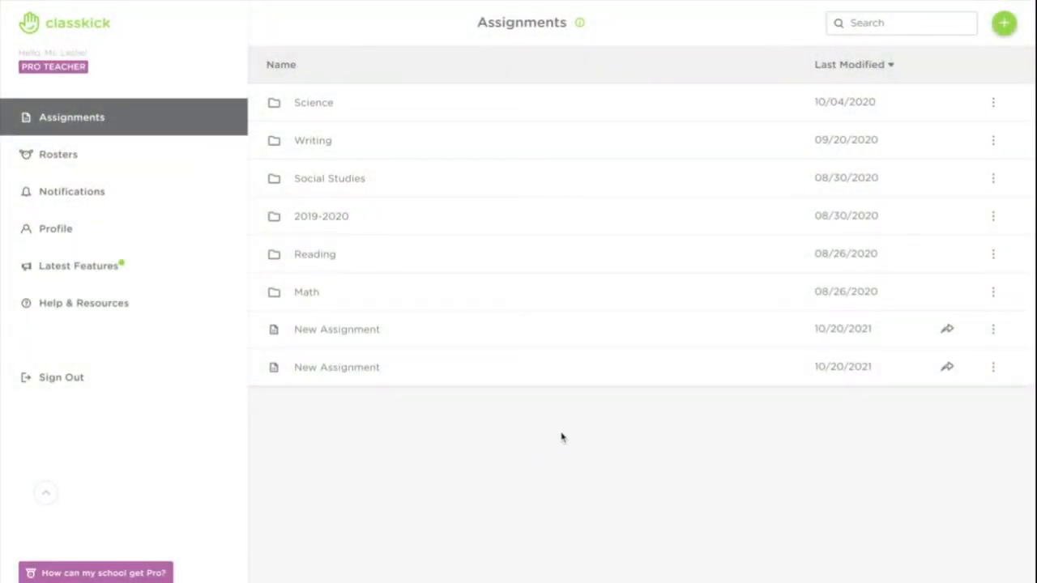
Show the new-assignment options from the green + button on the Assignments page
left_click(1004, 23)
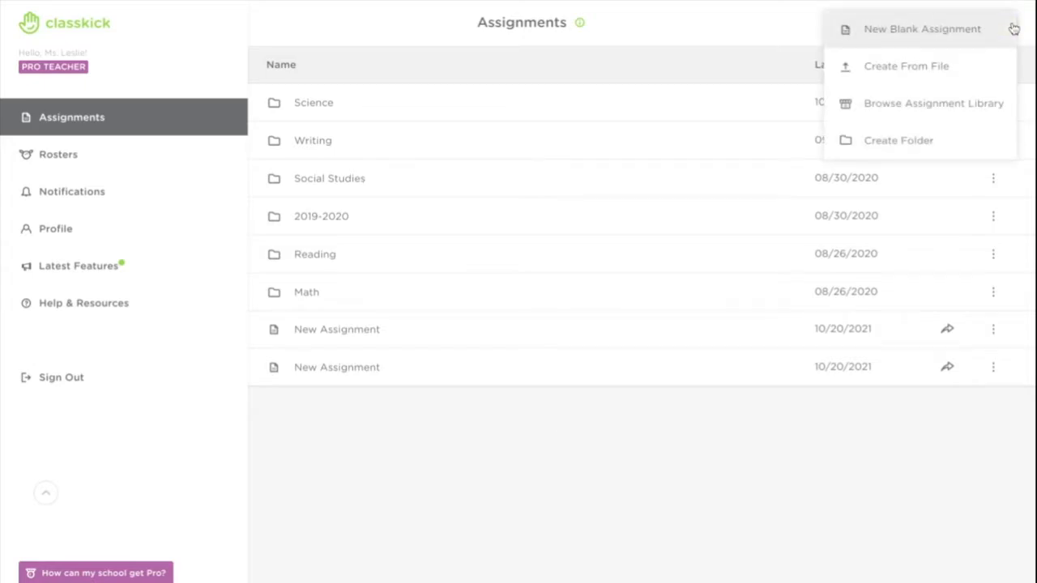
mouse_move(912, 109)
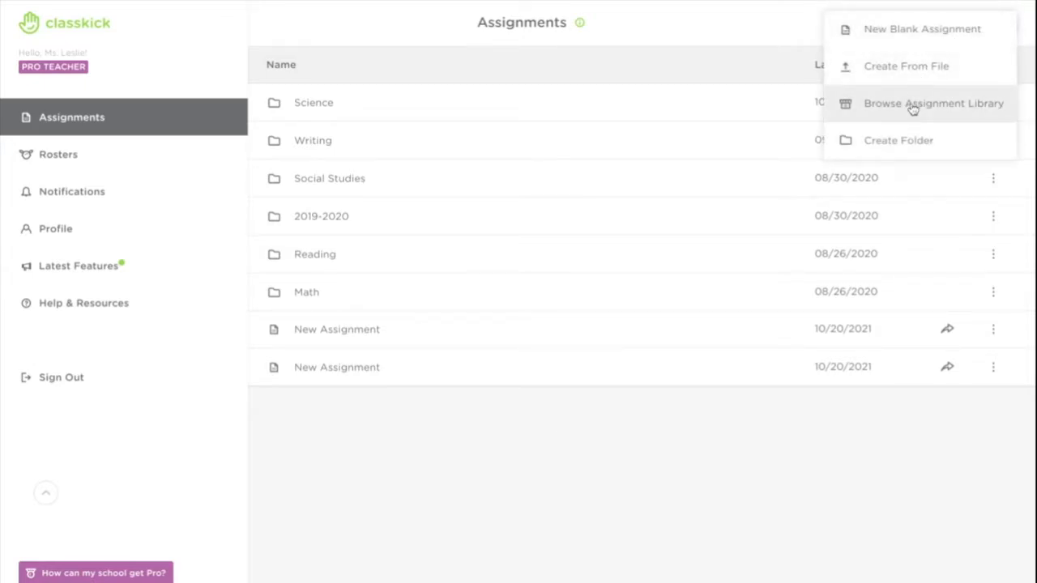
Browse the Assignment Library and filter it to All Subjects
left_click(934, 103)
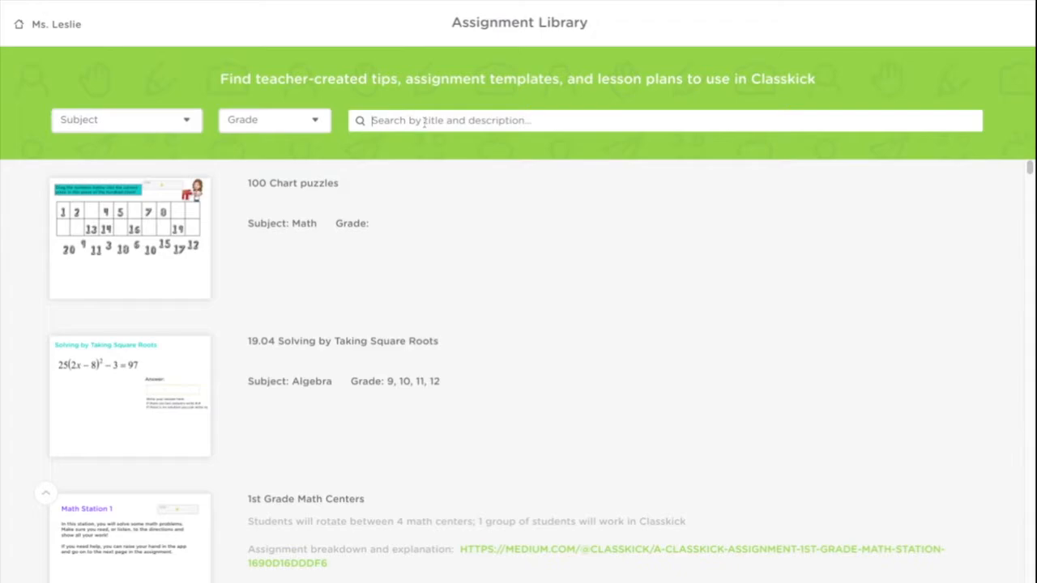
mouse_move(189, 133)
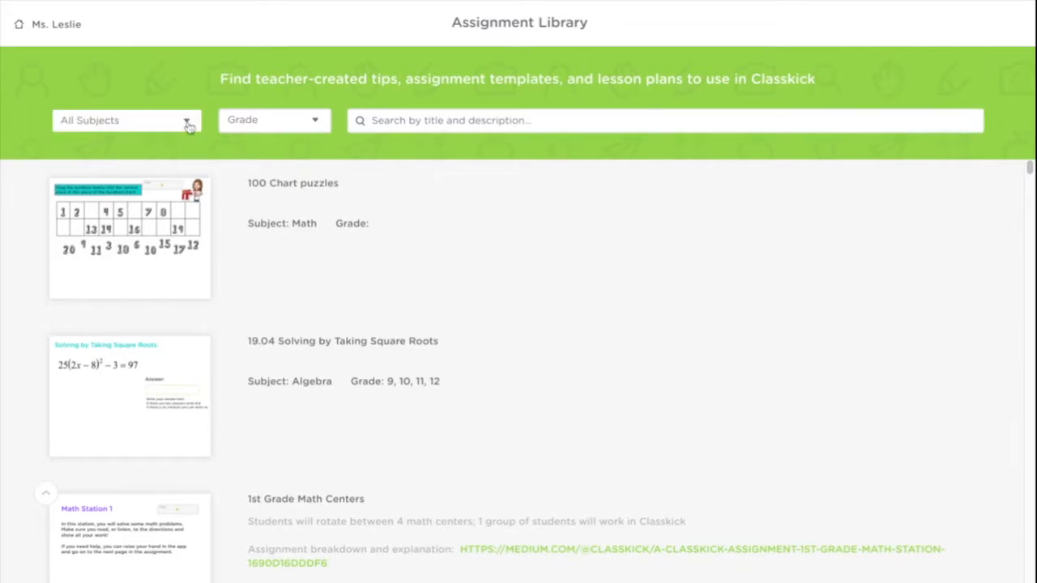
left_click(126, 120)
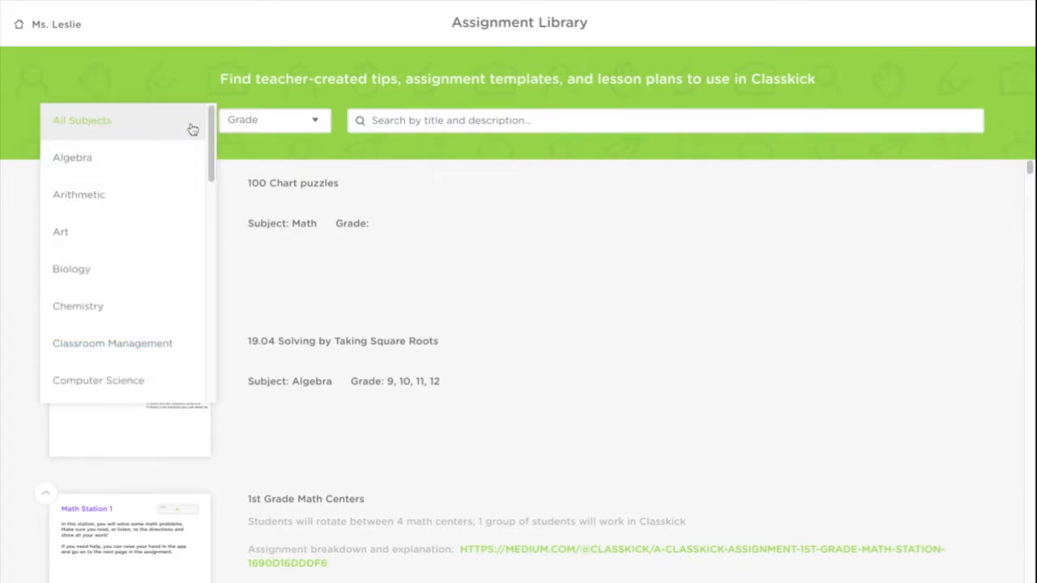
left_click(274, 120)
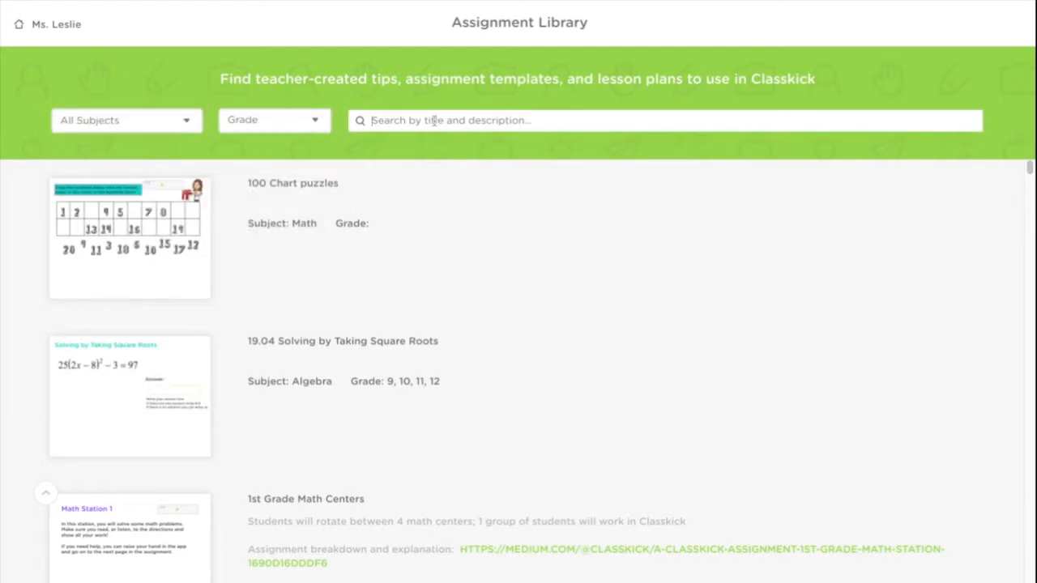
Search 'vocab', preview slide 3 of Colonization + Podcast, and copy the assignment
type("vocab")
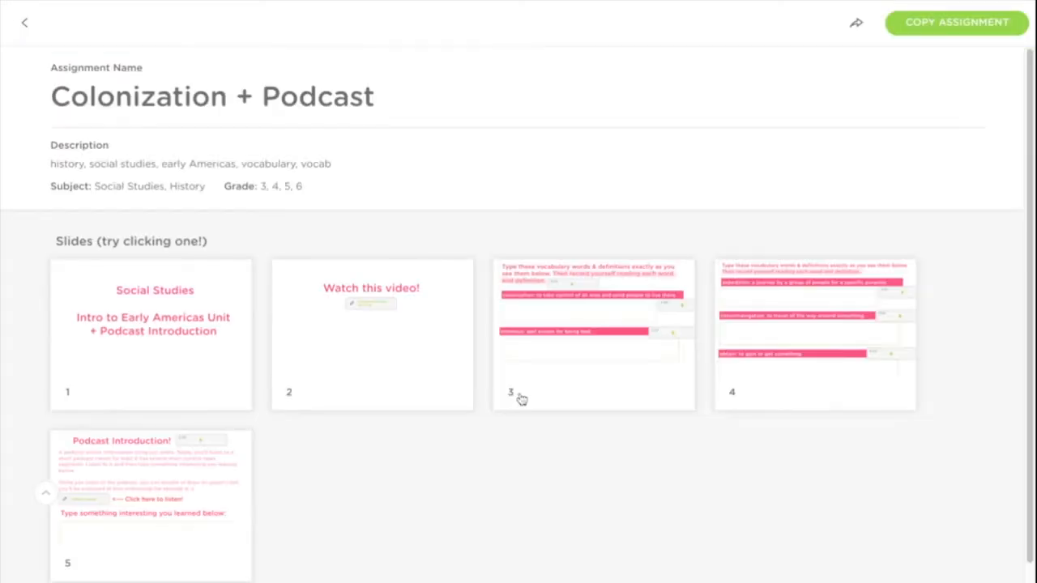
mouse_move(580, 385)
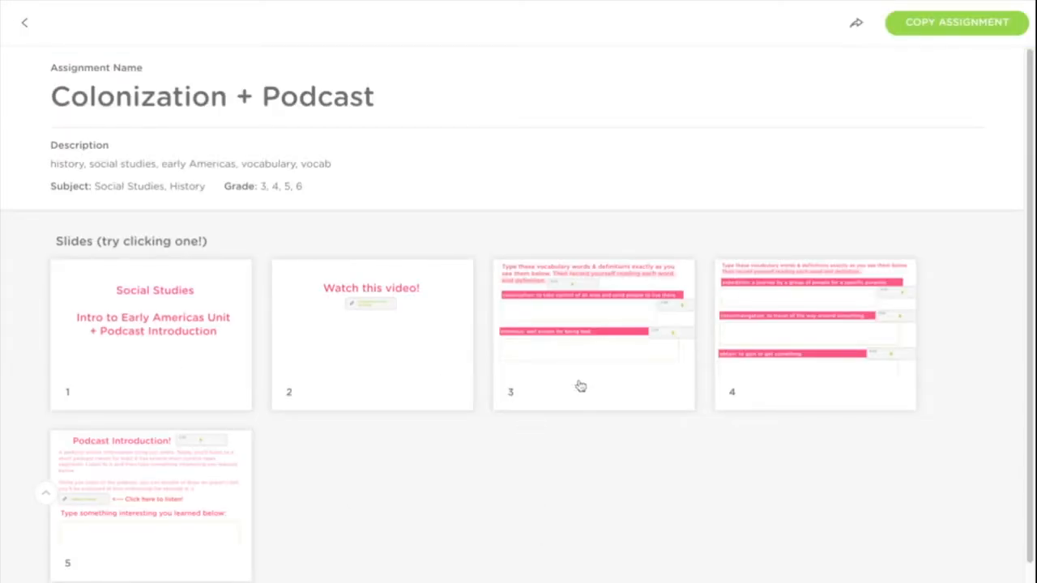
left_click(592, 334)
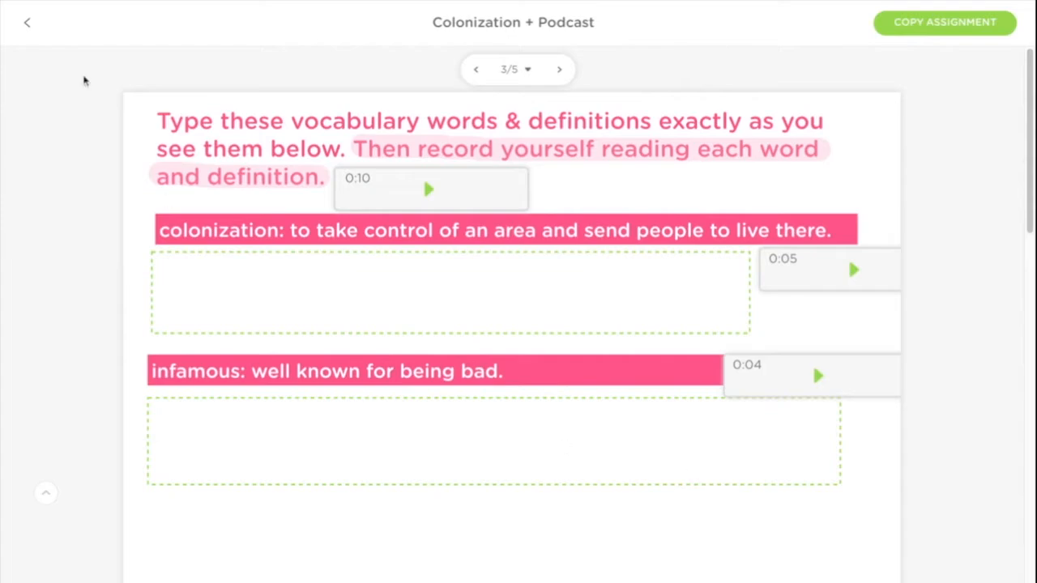
left_click(27, 22)
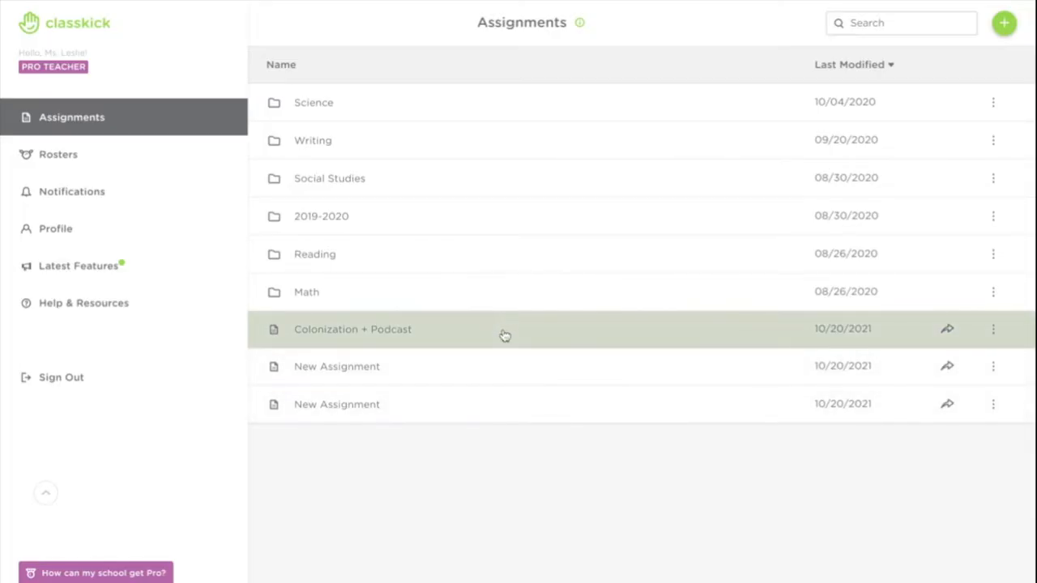
mouse_move(519, 490)
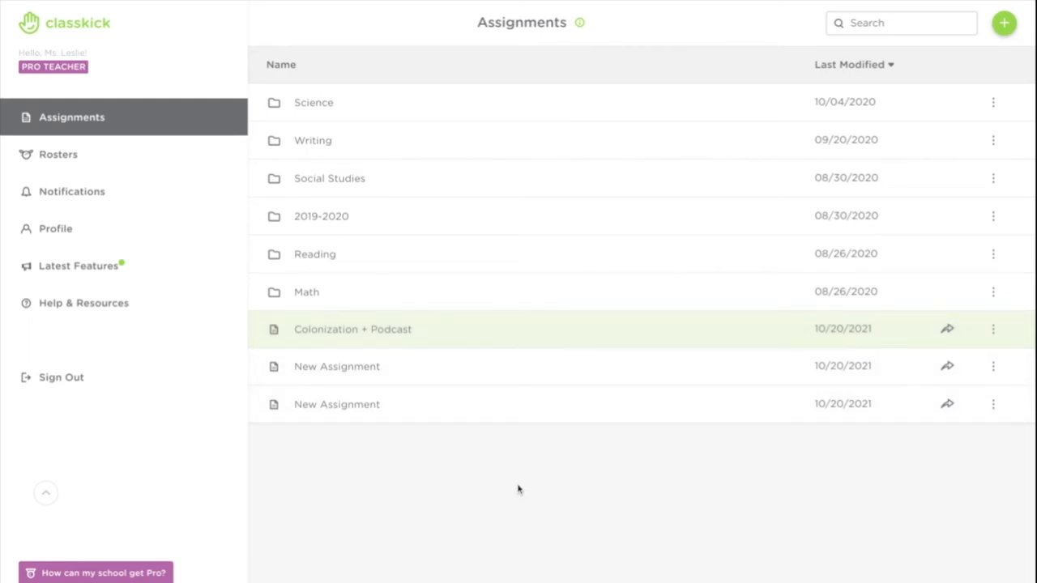
Open the copied Colonization + Podcast assignment and zoom into its vocabulary slide
left_click(352, 329)
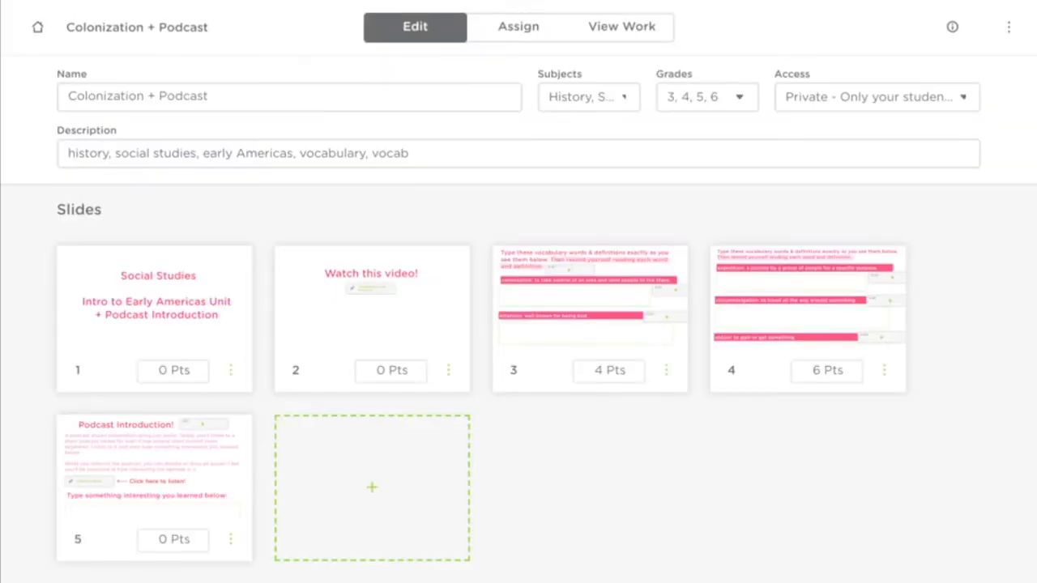
mouse_move(489, 416)
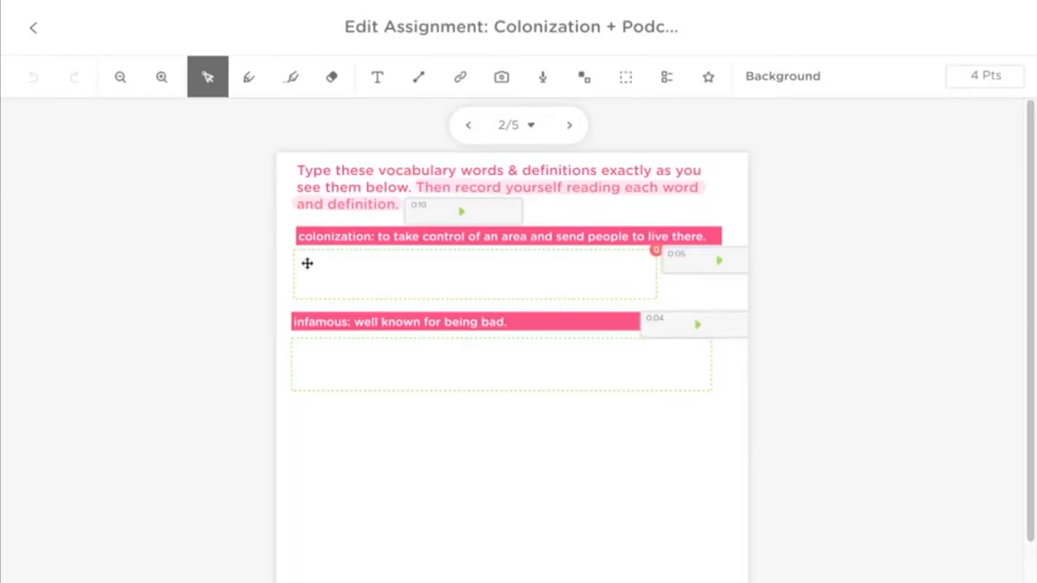
left_click(161, 76)
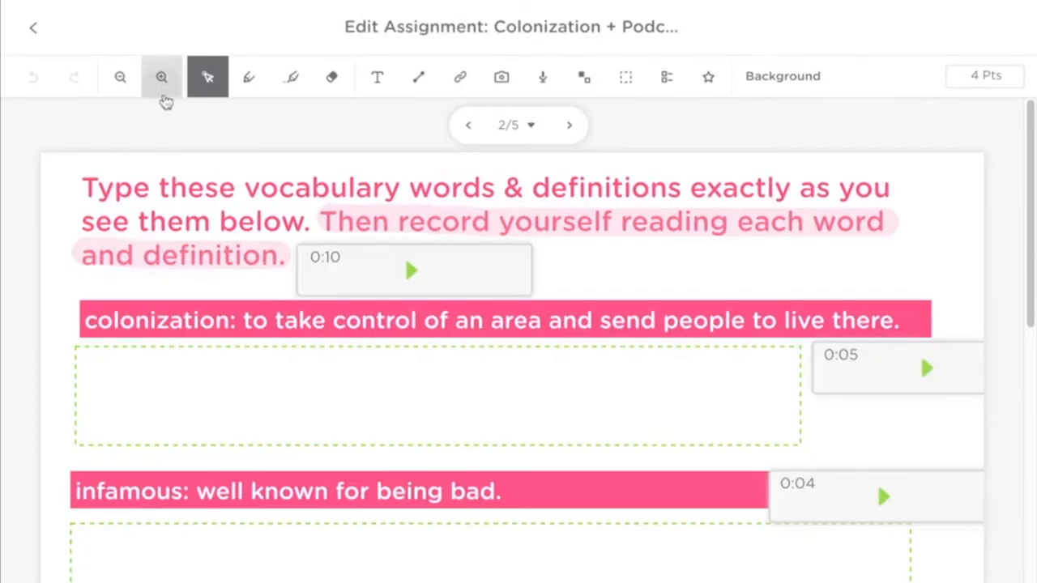